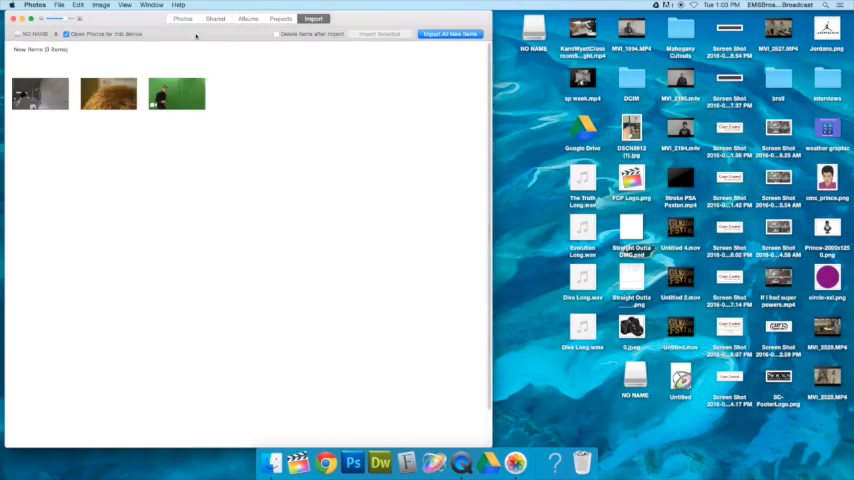
mouse_move(370, 414)
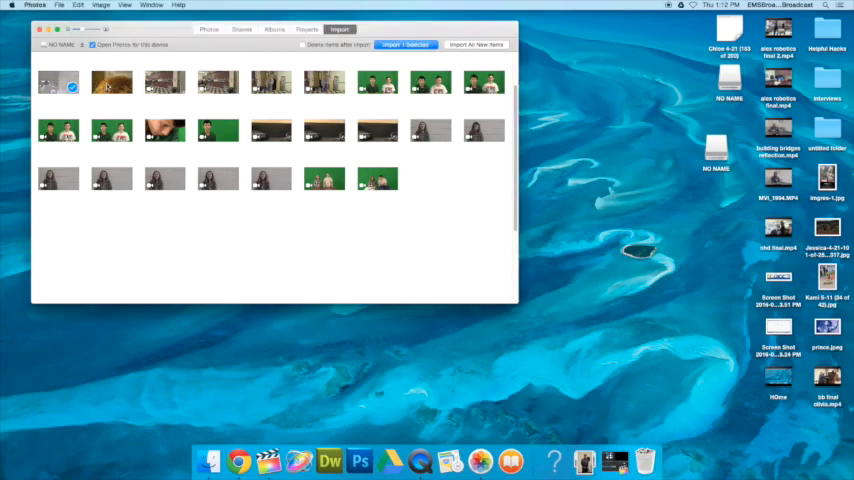
Step: Import the selected clip from the camera card into the Photos library
left_click(112, 82)
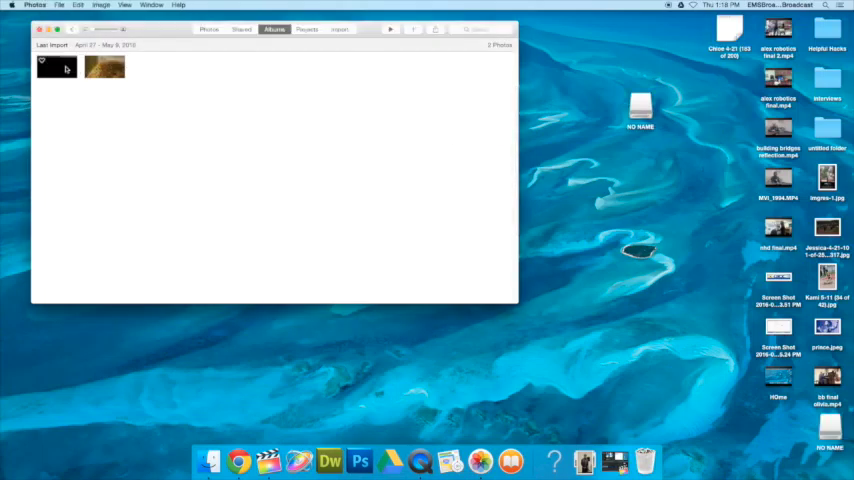
Step: Select the imported items in the Last Import album for copying to NO NAME
left_click(57, 67)
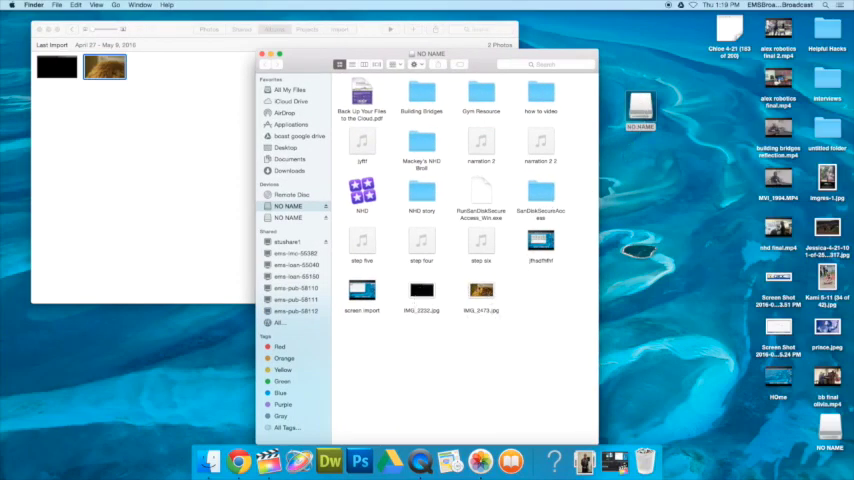
Step: Add an untitled folder to the NO NAME drive from the context menu
right_click(235, 300)
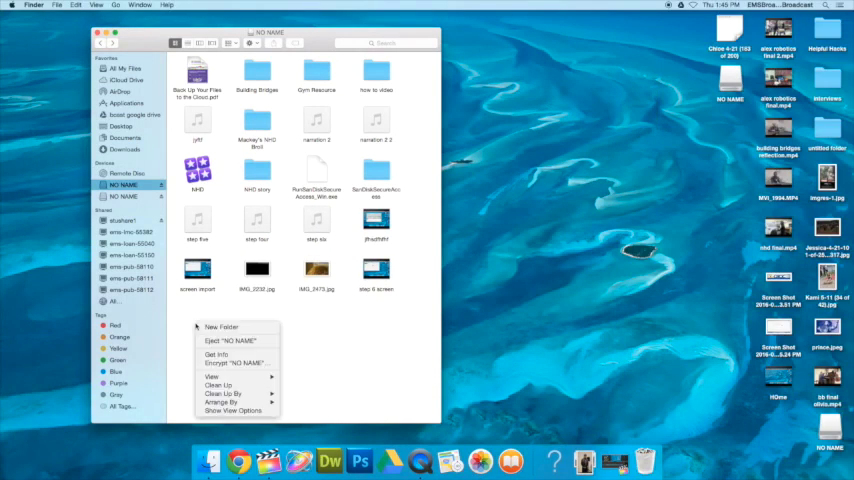
left_click(221, 327)
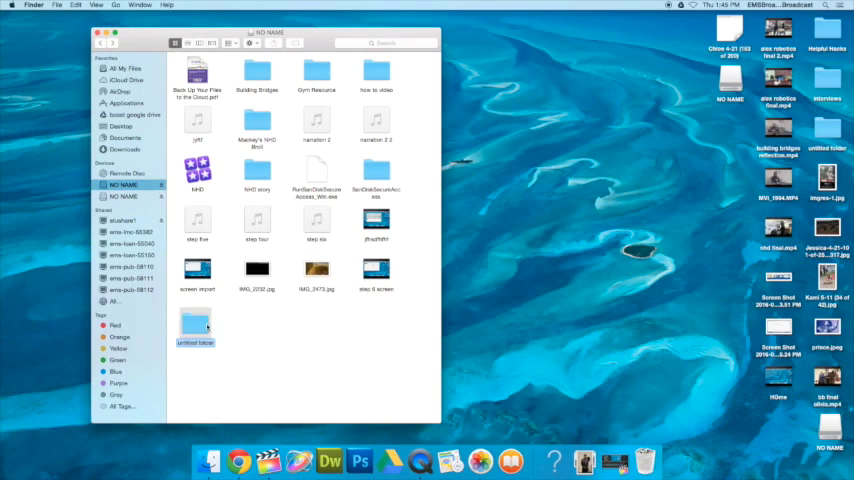